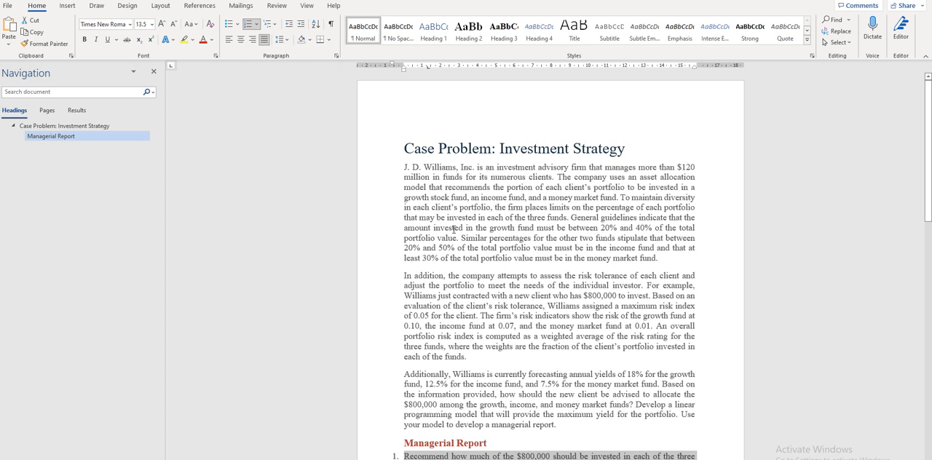
{"action": "mouse_move", "coordinate": [451, 227]}
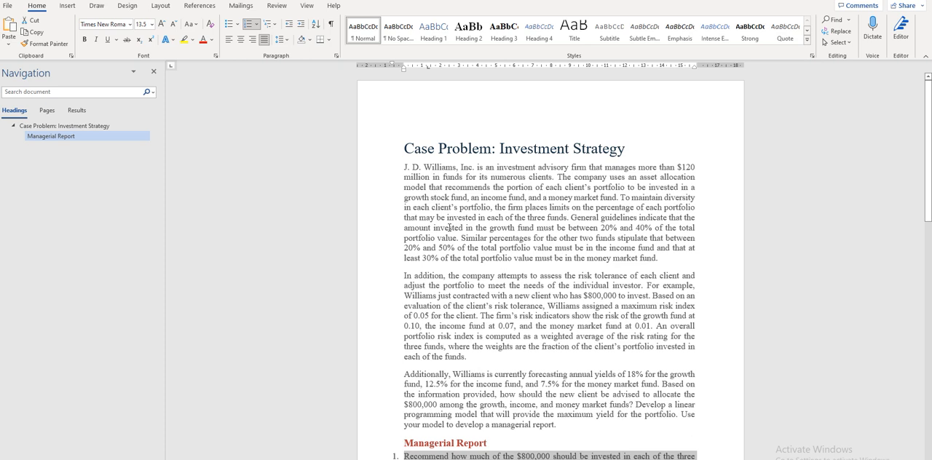
{"action": "mouse_move", "coordinate": [449, 233]}
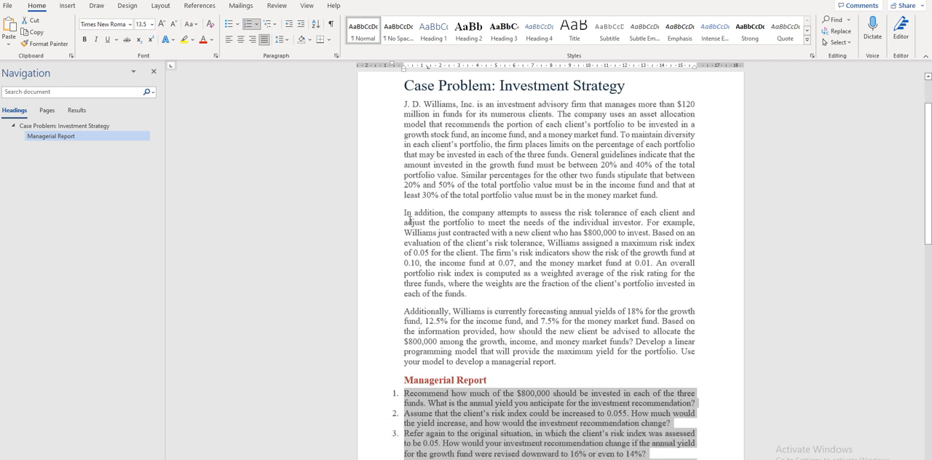
Switch from the Investment Strategy case to the Chapter 12 report document.
{"action": "key", "text": "alt+tab"}
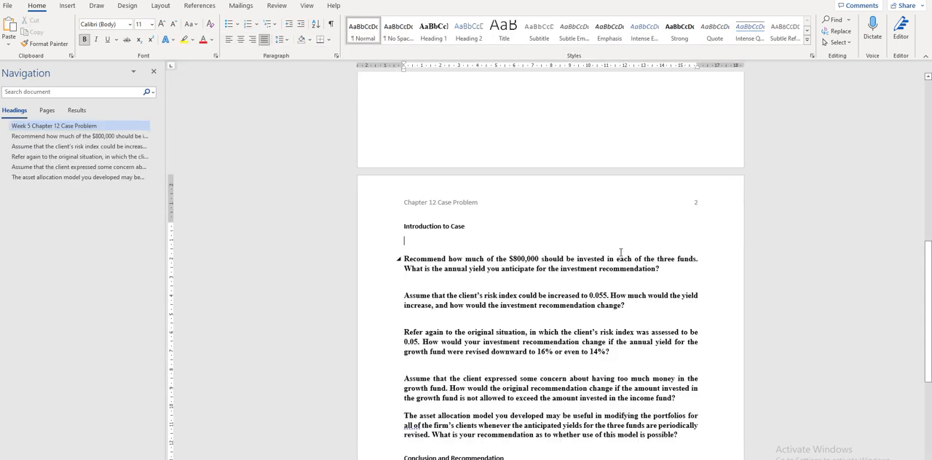
{"action": "mouse_move", "coordinate": [629, 249]}
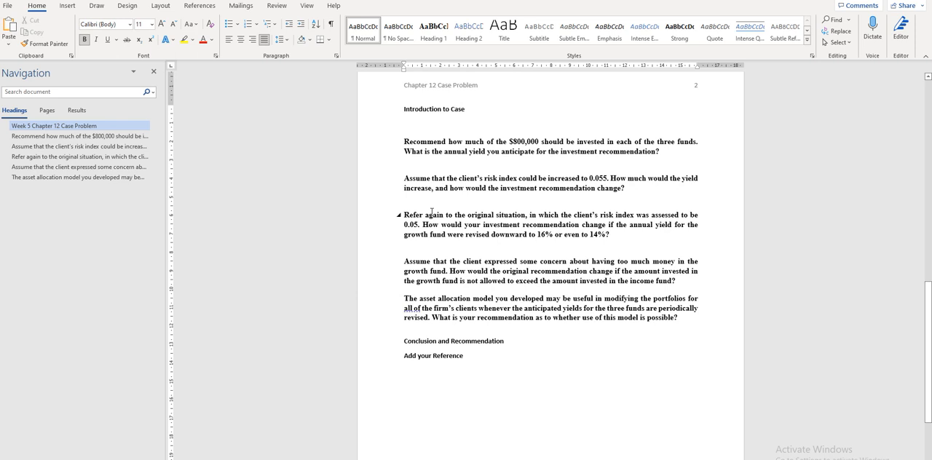
{"action": "mouse_move", "coordinate": [659, 235]}
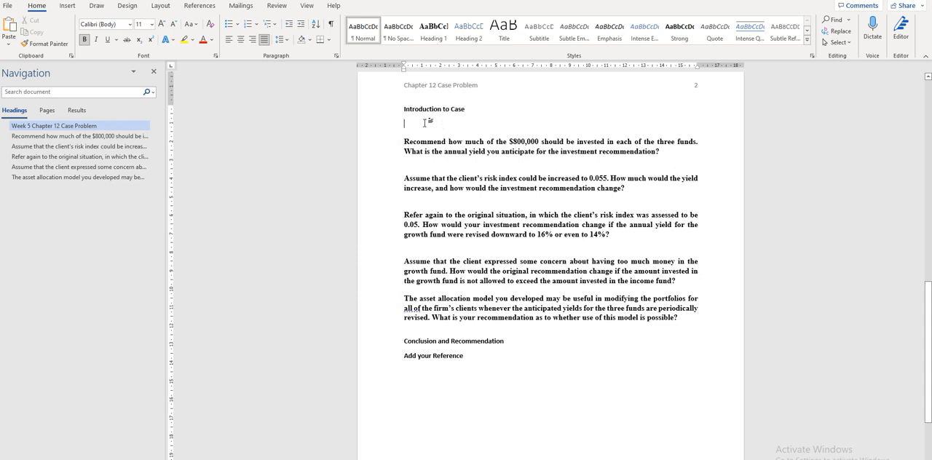
{"action": "mouse_move", "coordinate": [419, 130]}
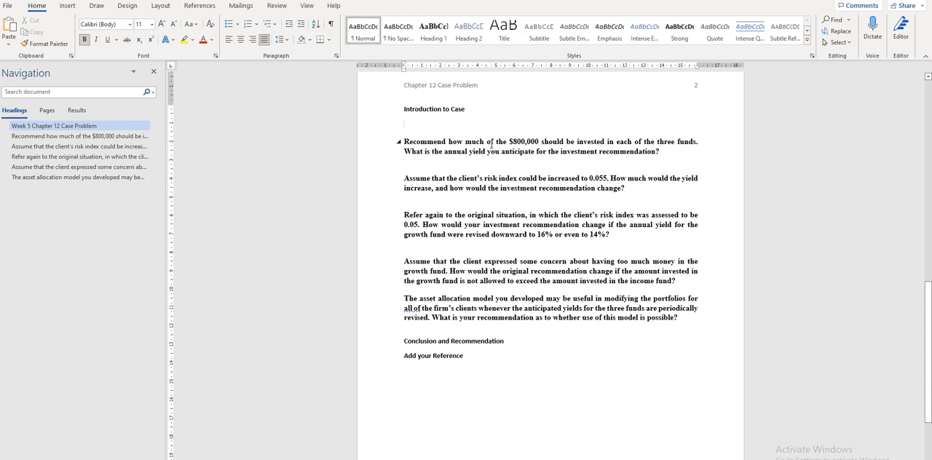
Place the insertion point in the report before returning to the case document.
{"action": "left_click", "coordinate": [405, 123]}
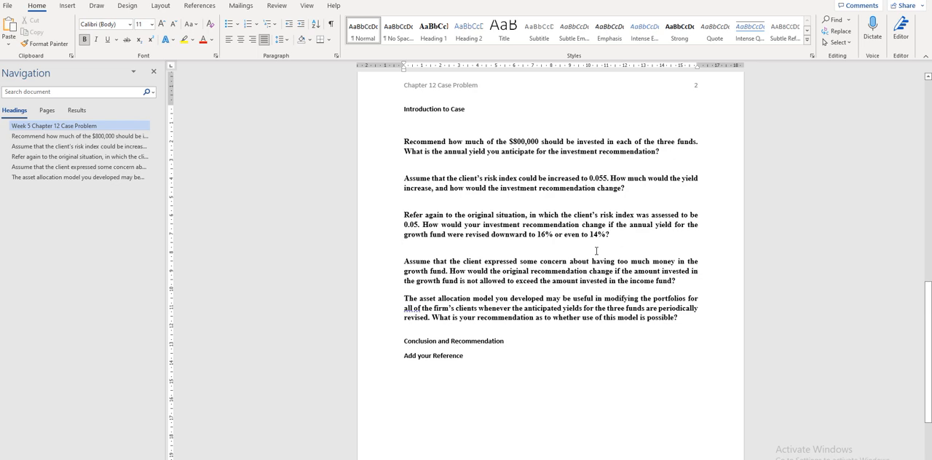
{"action": "mouse_move", "coordinate": [526, 166]}
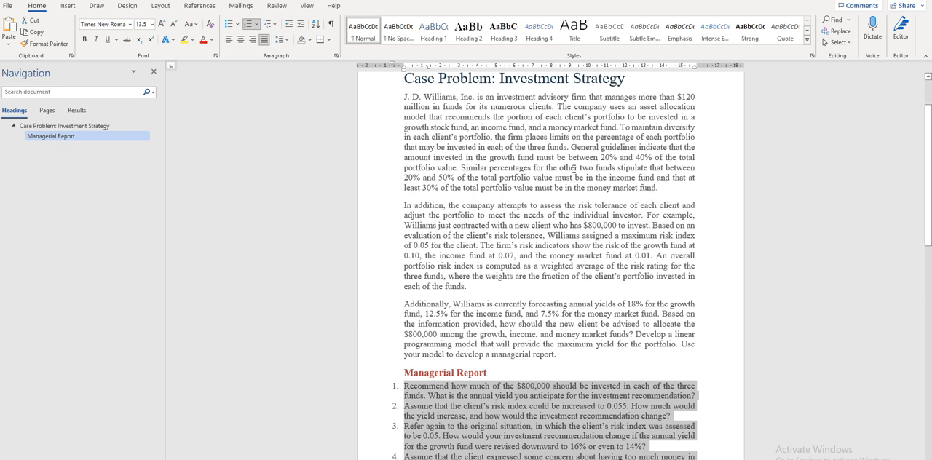
{"action": "mouse_move", "coordinate": [584, 178]}
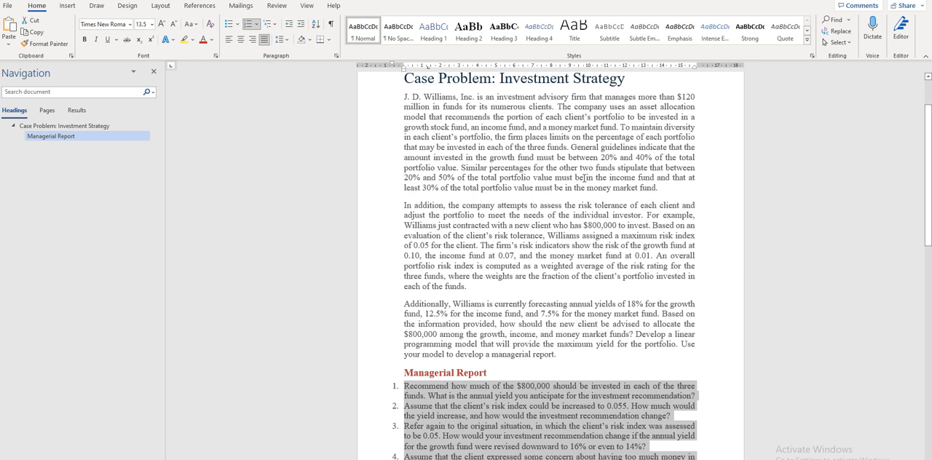
{"action": "mouse_move", "coordinate": [580, 177]}
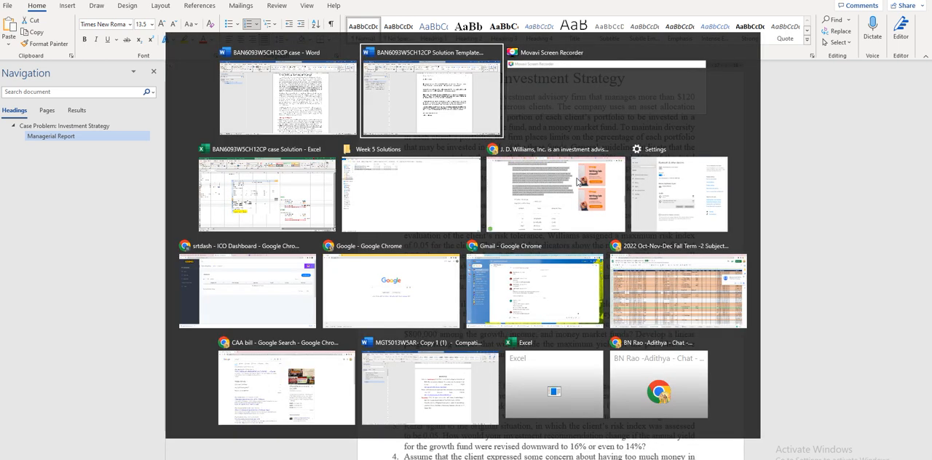
Bring the Chapter 12 case report window back to the front.
{"action": "left_click", "coordinate": [431, 95]}
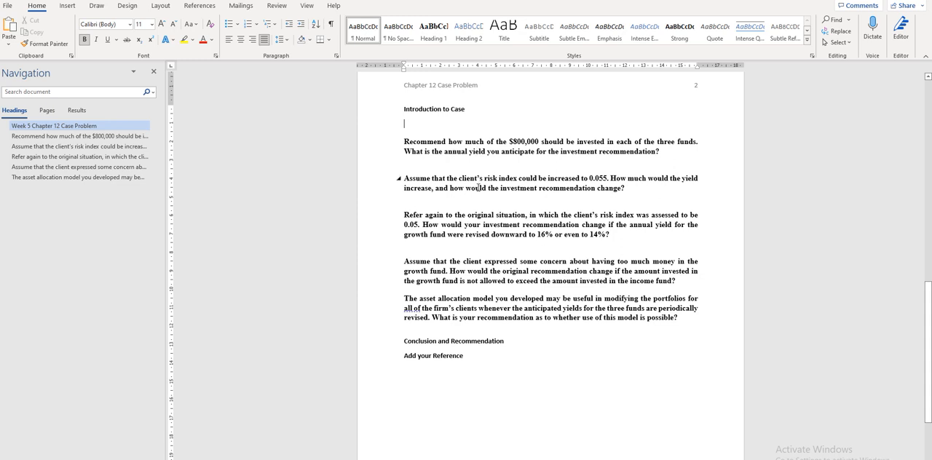
{"action": "mouse_move", "coordinate": [478, 193]}
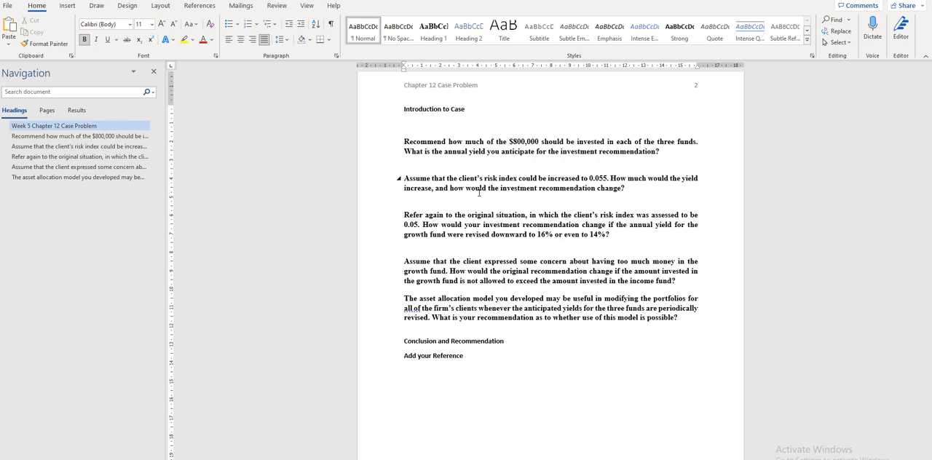
Select the $800,000 amount in the first question under Introduction to Case.
{"action": "left_click", "coordinate": [405, 122]}
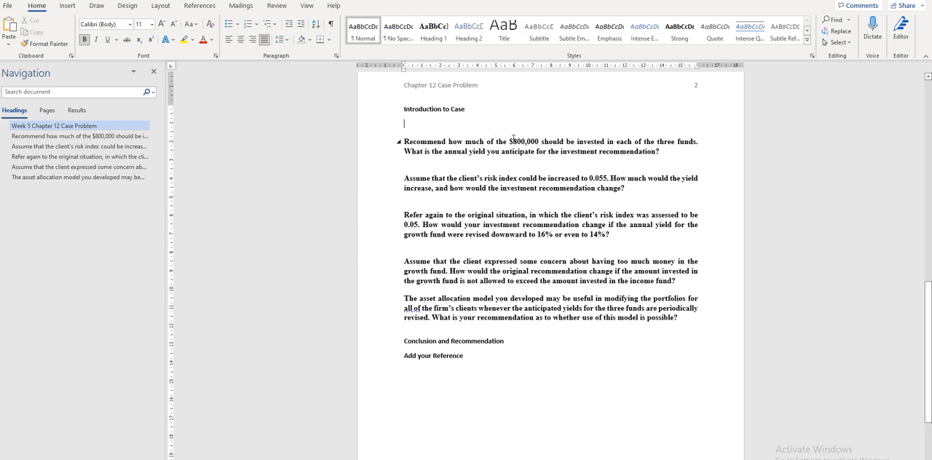
{"action": "double_click", "coordinate": [523, 142]}
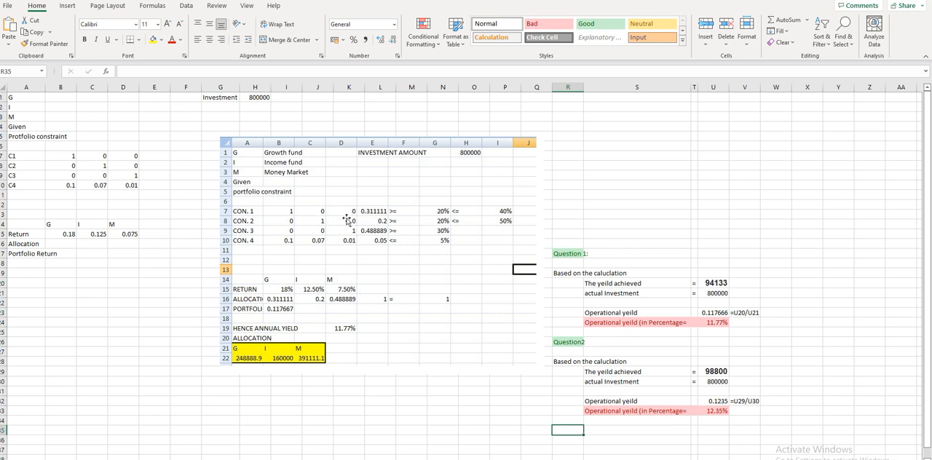
{"action": "mouse_move", "coordinate": [405, 364]}
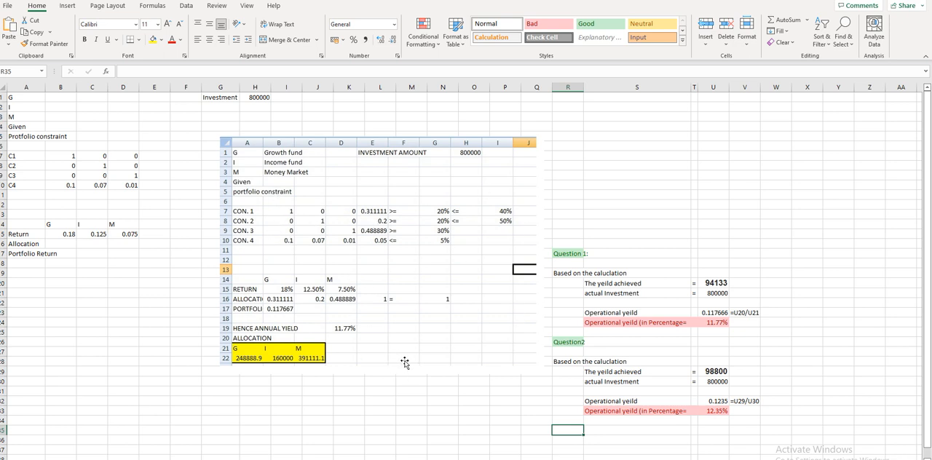
{"action": "left_click", "coordinate": [716, 282]}
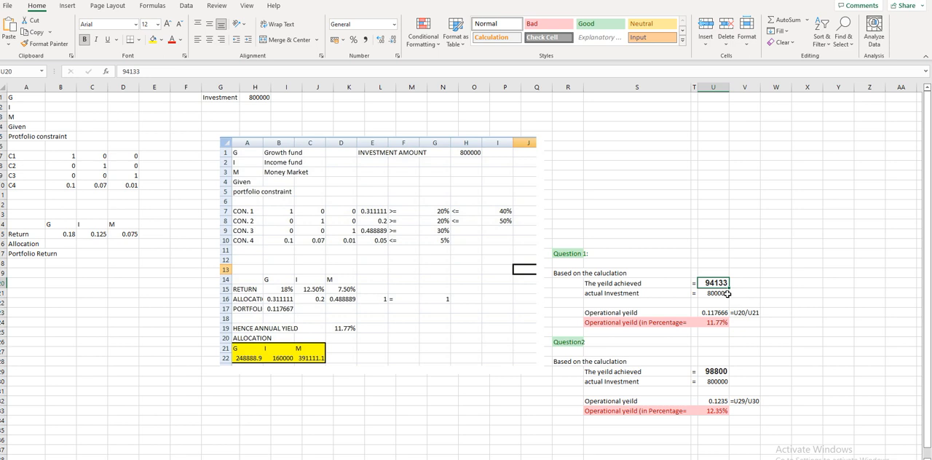
{"action": "mouse_move", "coordinate": [743, 284]}
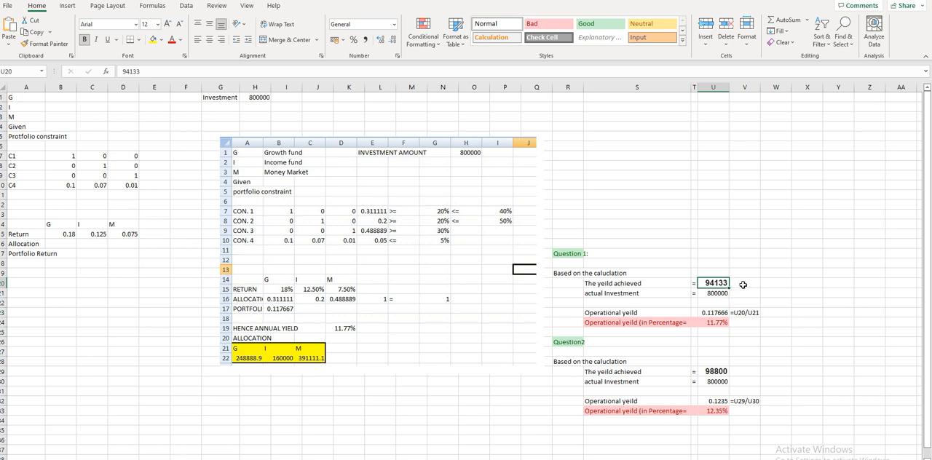
{"action": "mouse_move", "coordinate": [708, 283]}
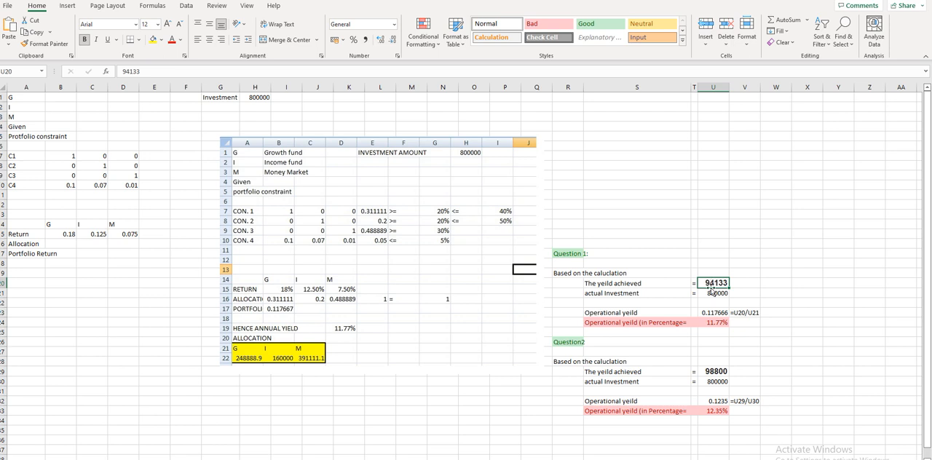
{"action": "left_click", "coordinate": [714, 293]}
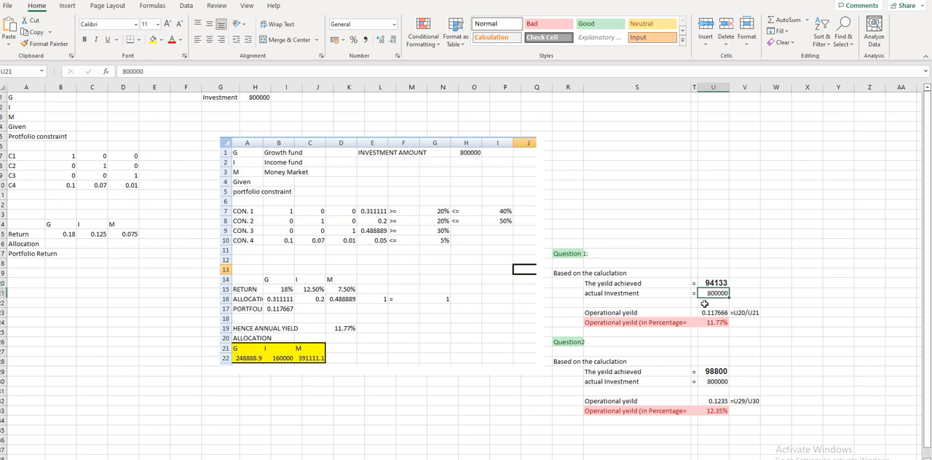
{"action": "left_click", "coordinate": [714, 283]}
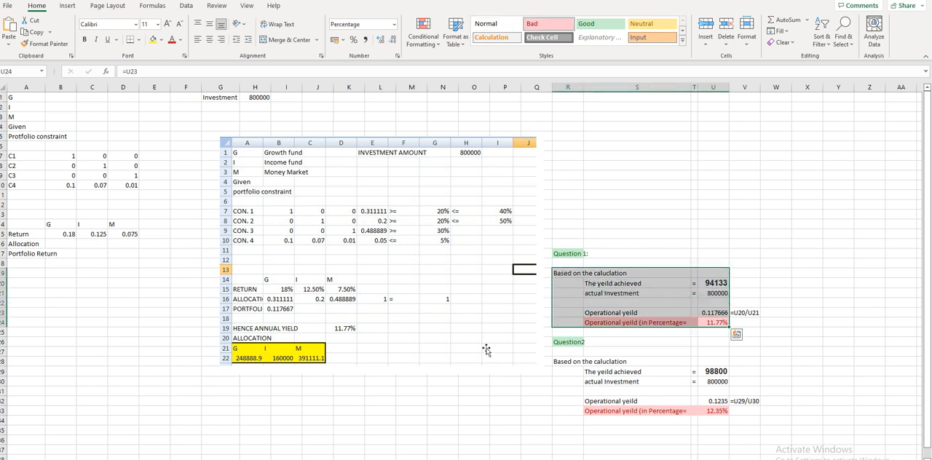
{"action": "mouse_move", "coordinate": [451, 392]}
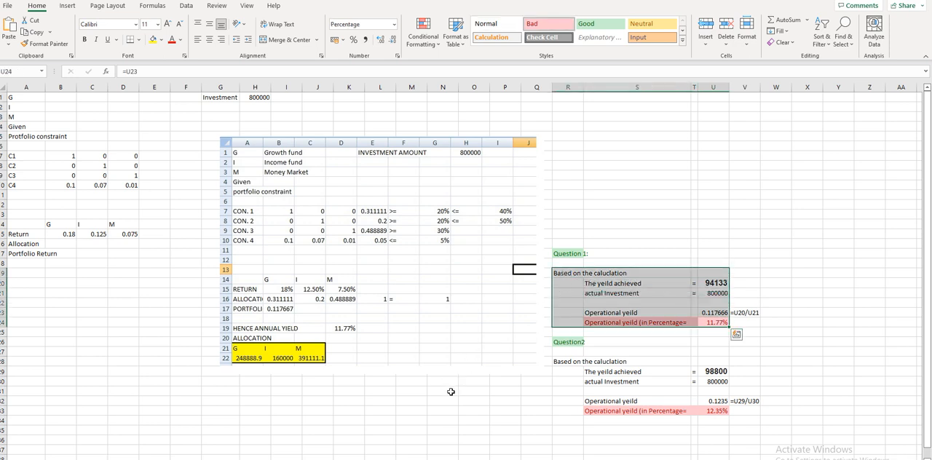
{"action": "mouse_move", "coordinate": [387, 294]}
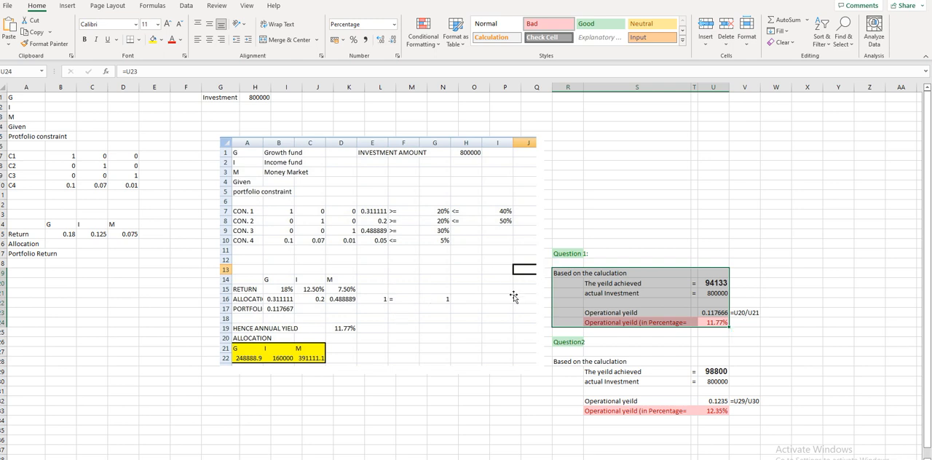
{"action": "mouse_move", "coordinate": [548, 317]}
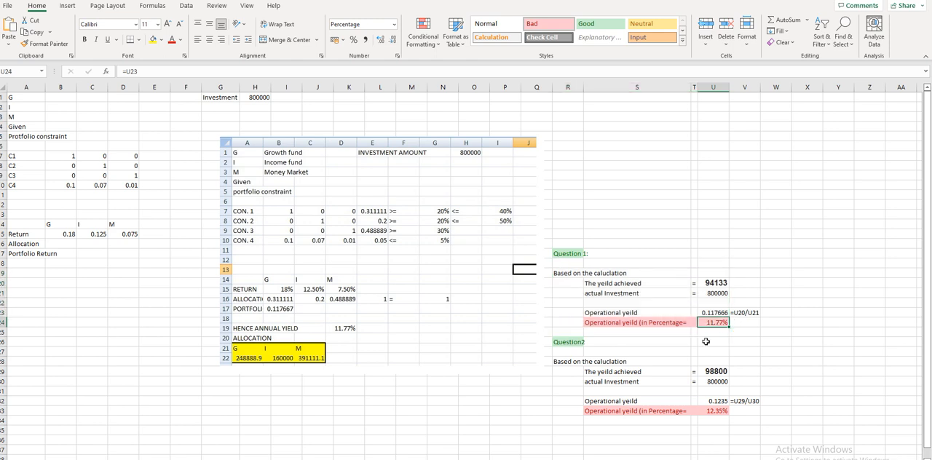
{"action": "mouse_move", "coordinate": [578, 362]}
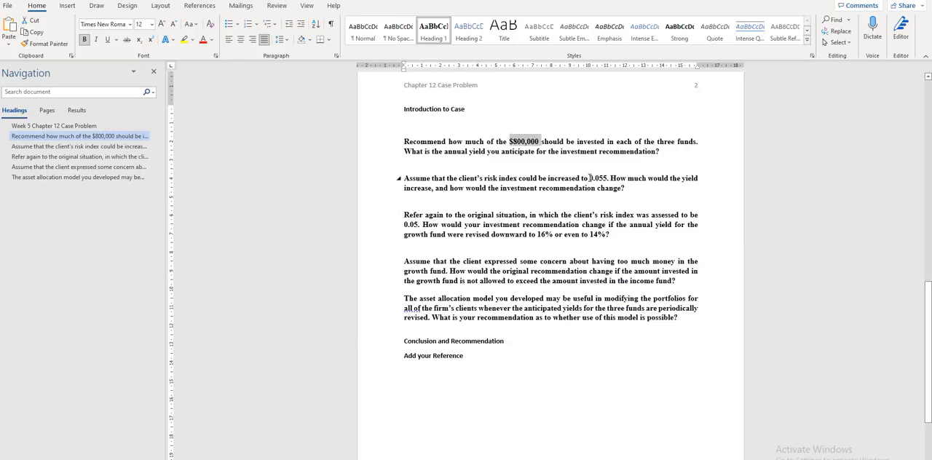
Bring up the Word report showing its list of investment questions.
{"action": "left_click", "coordinate": [78, 146]}
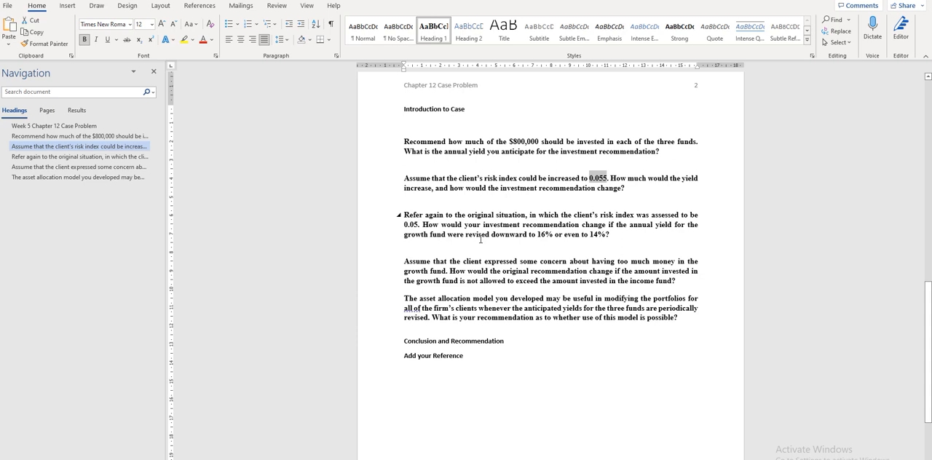
{"action": "mouse_move", "coordinate": [576, 196]}
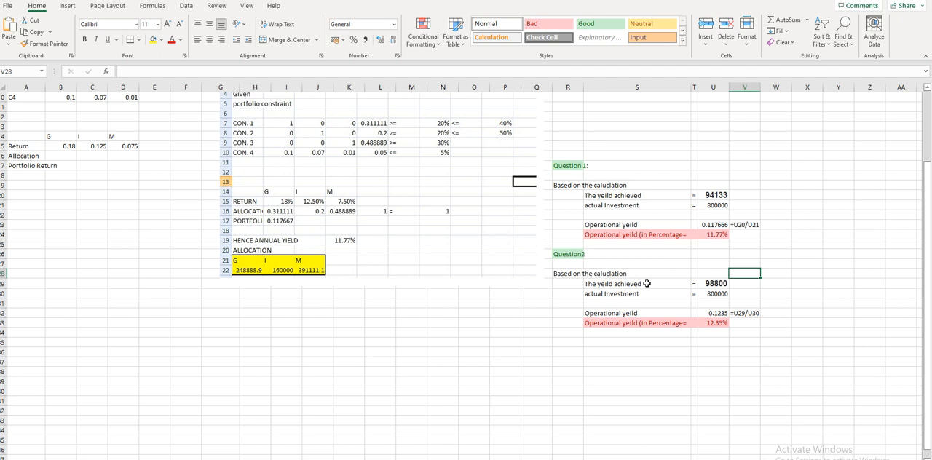
{"action": "mouse_move", "coordinate": [693, 283]}
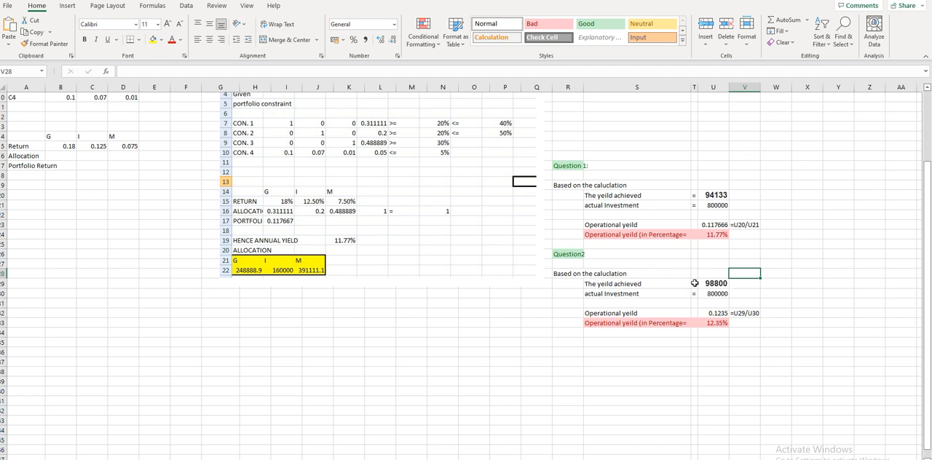
{"action": "mouse_move", "coordinate": [697, 282]}
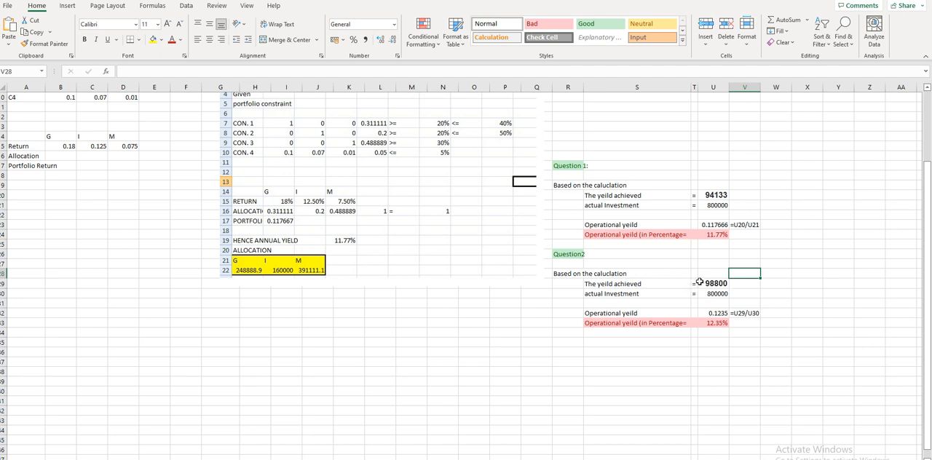
{"action": "left_click", "coordinate": [714, 282]}
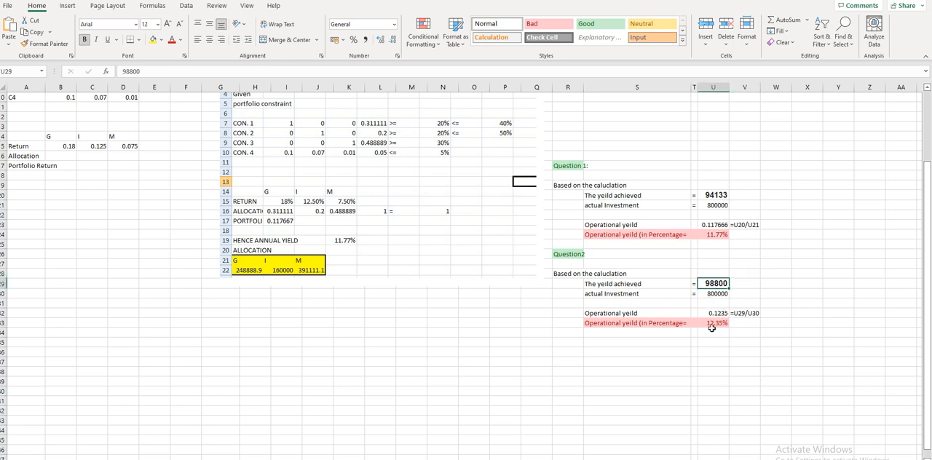
{"action": "left_click", "coordinate": [712, 323]}
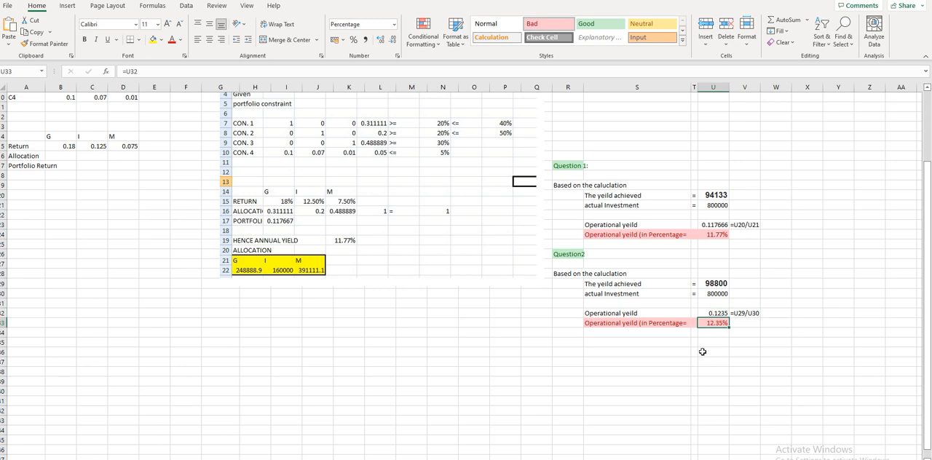
{"action": "mouse_move", "coordinate": [688, 341]}
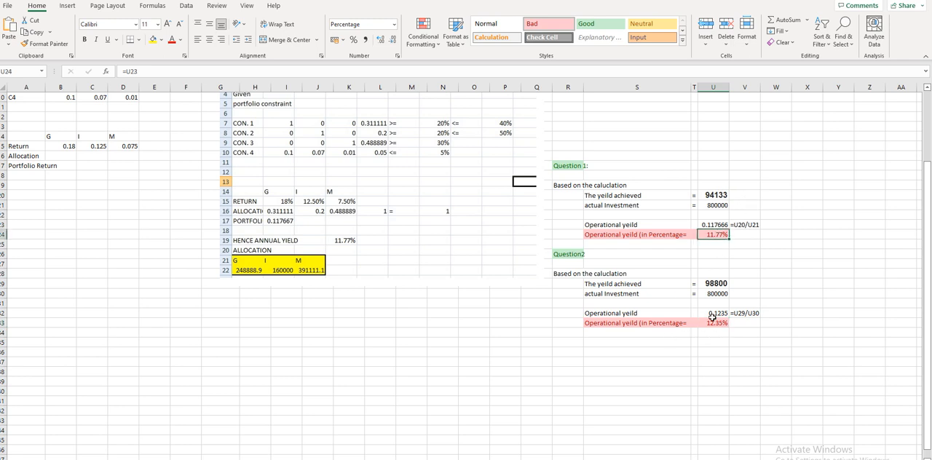
{"action": "left_click", "coordinate": [714, 323]}
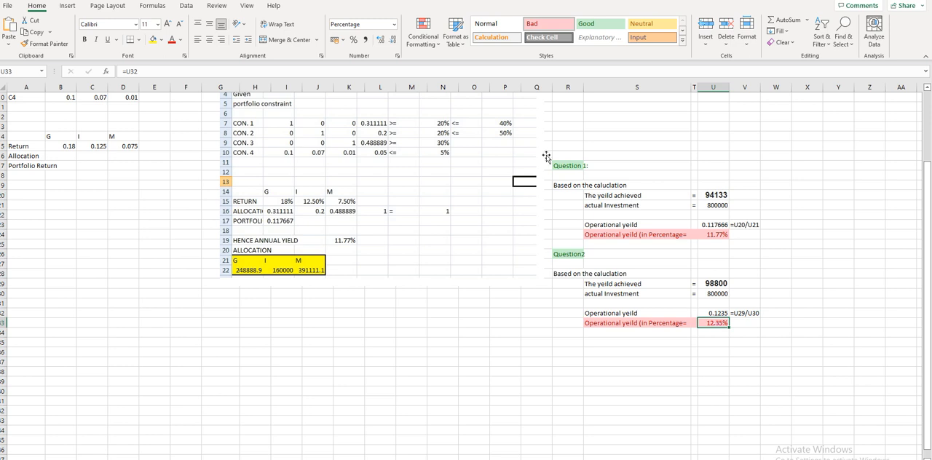
{"action": "mouse_move", "coordinate": [546, 158]}
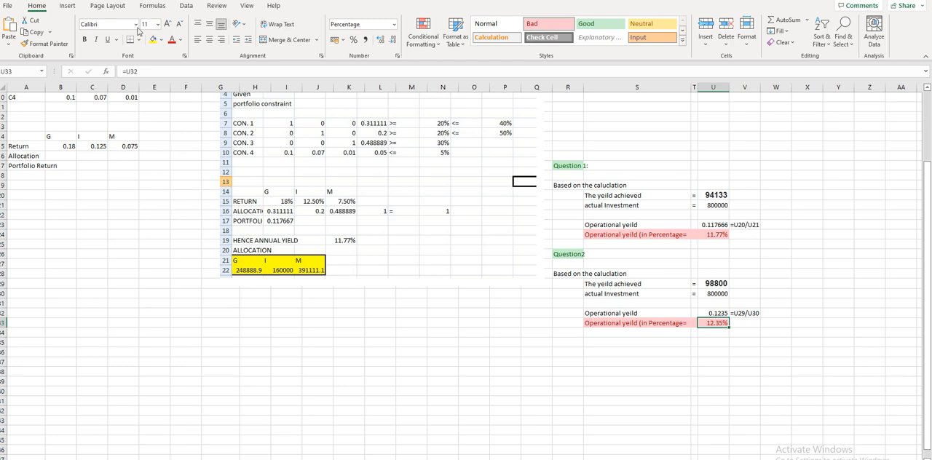
{"action": "mouse_move", "coordinate": [131, 39]}
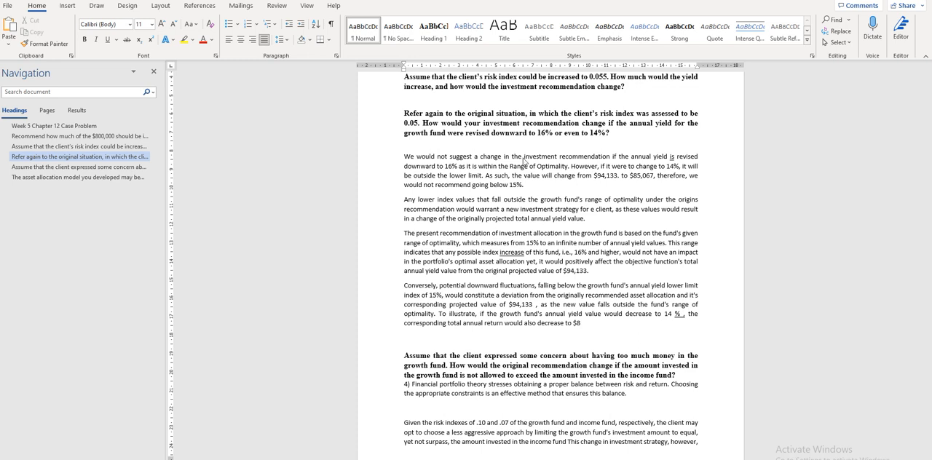
{"action": "mouse_move", "coordinate": [524, 166]}
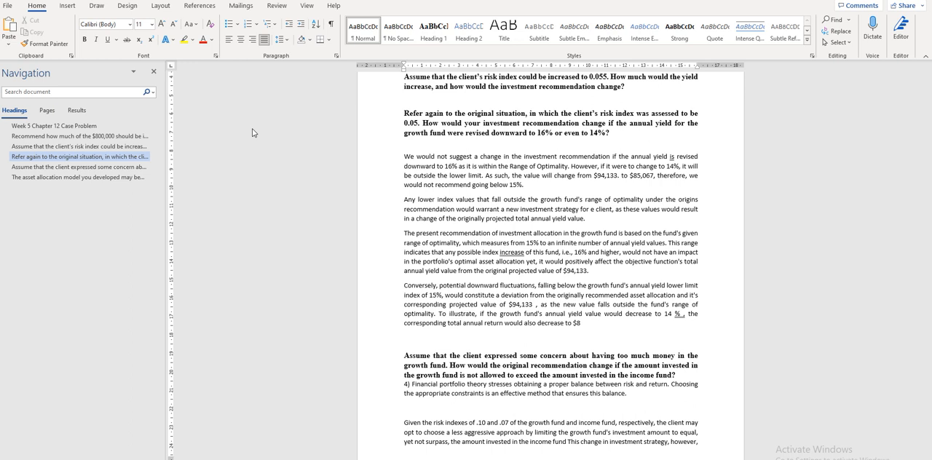
{"action": "mouse_move", "coordinate": [426, 134]}
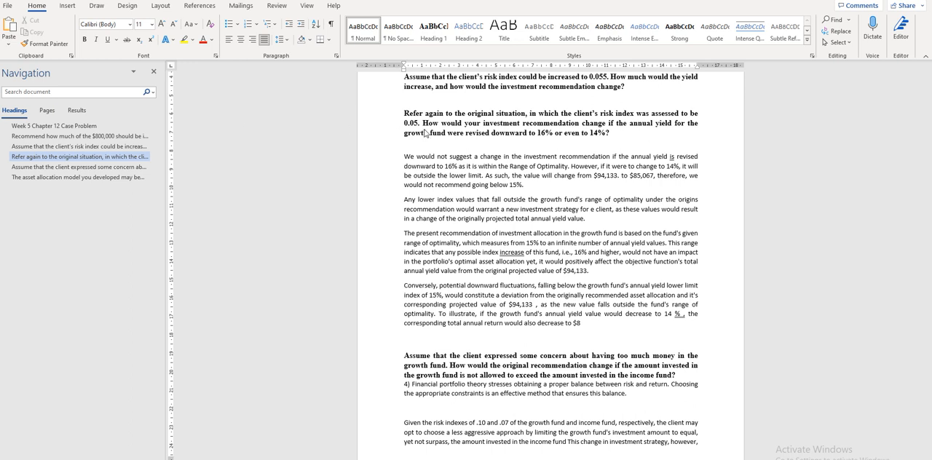
{"action": "mouse_move", "coordinate": [437, 134]}
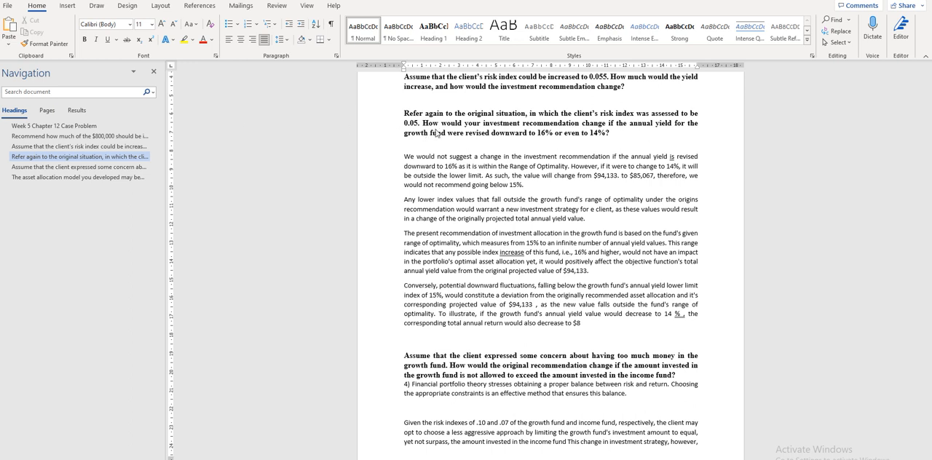
{"action": "mouse_move", "coordinate": [443, 138]}
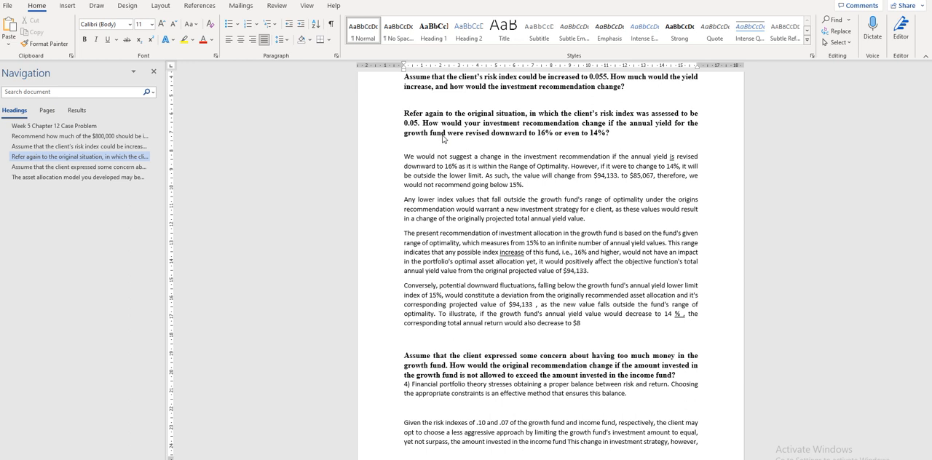
{"action": "mouse_move", "coordinate": [487, 160]}
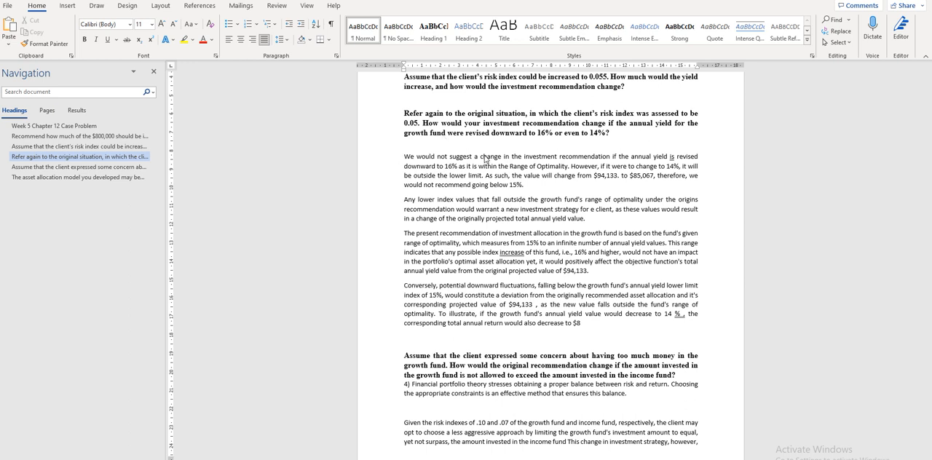
{"action": "mouse_move", "coordinate": [547, 149]}
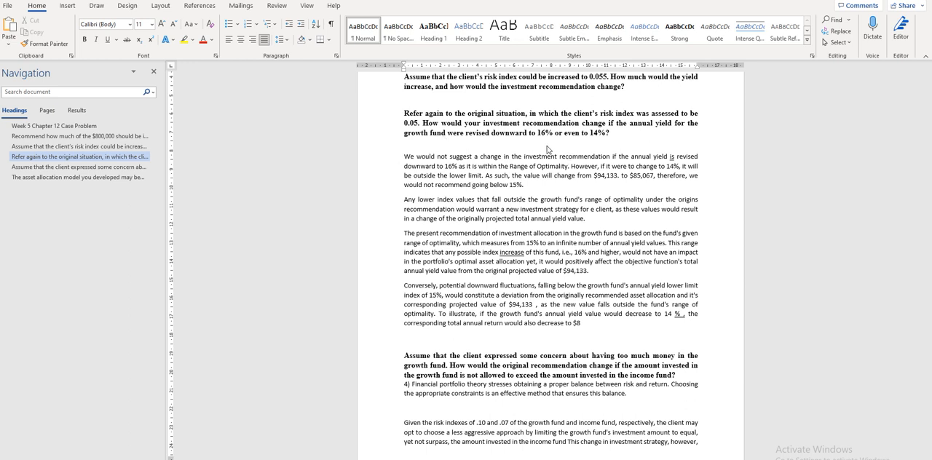
{"action": "mouse_move", "coordinate": [609, 146]}
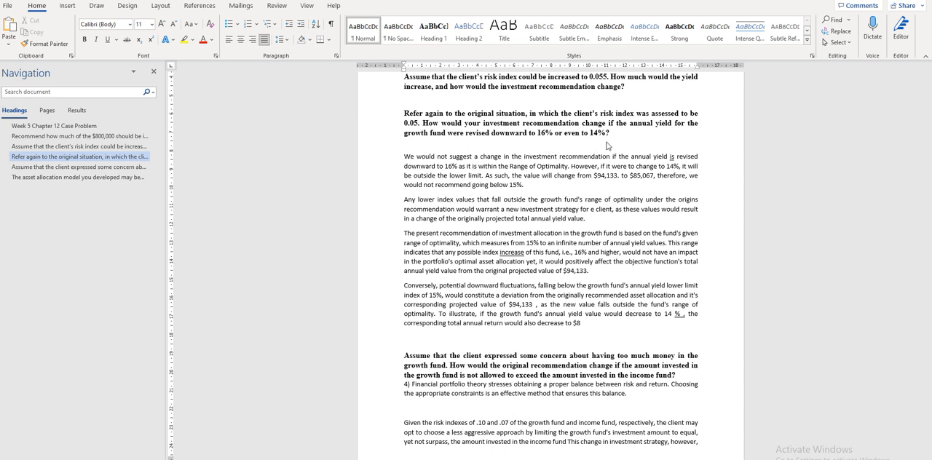
{"action": "mouse_move", "coordinate": [612, 148]}
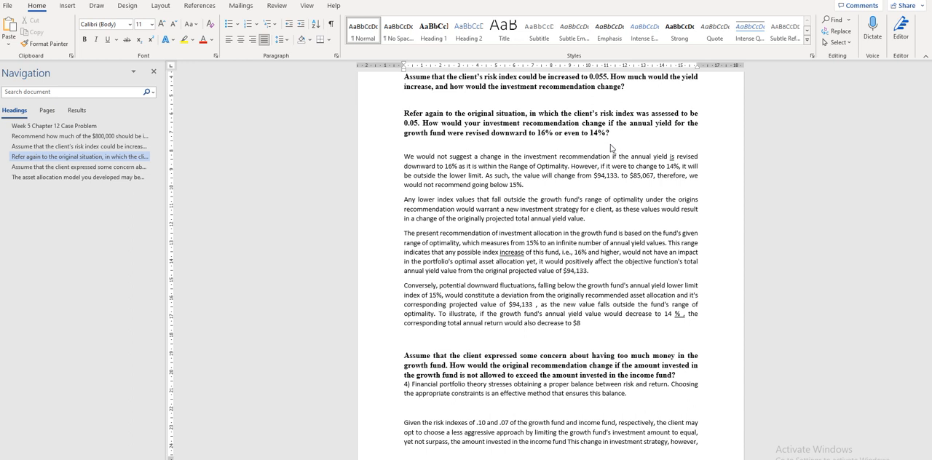
{"action": "mouse_move", "coordinate": [603, 142]}
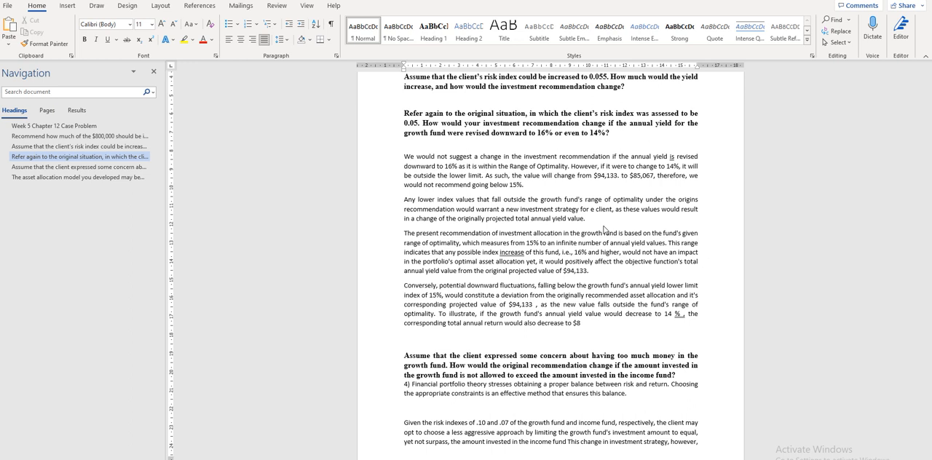
{"action": "mouse_move", "coordinate": [598, 215]}
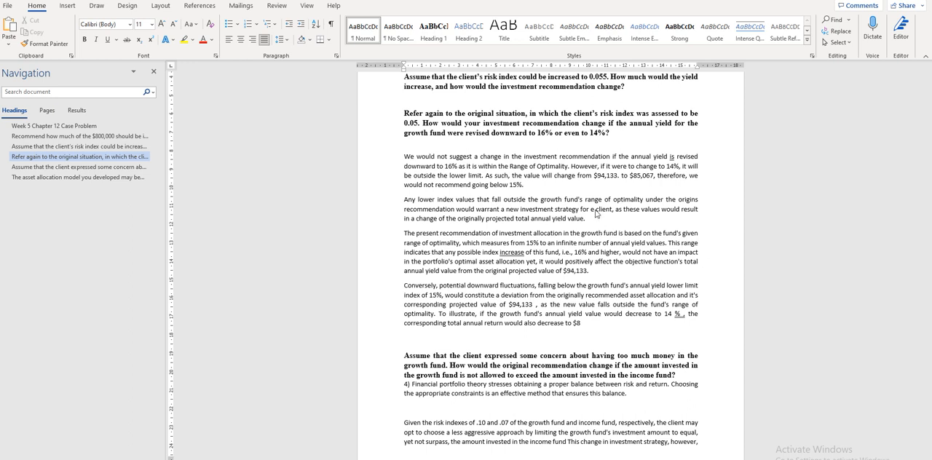
{"action": "mouse_move", "coordinate": [510, 175]}
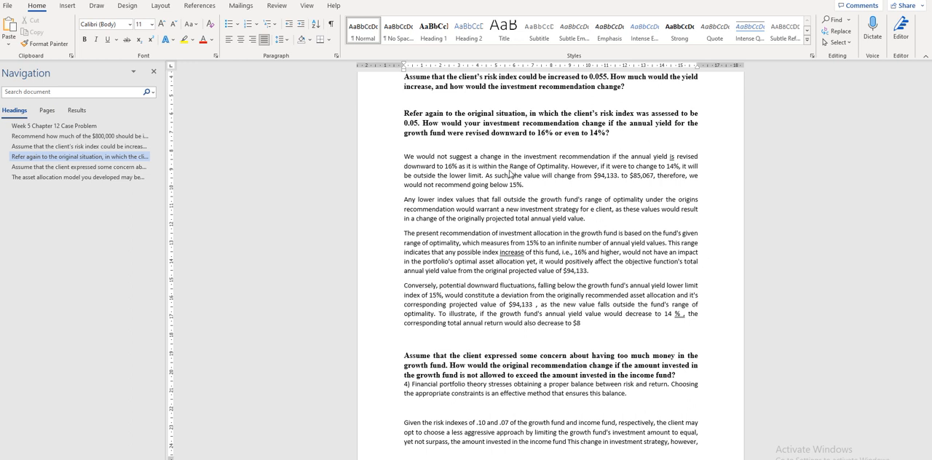
{"action": "mouse_move", "coordinate": [541, 142]}
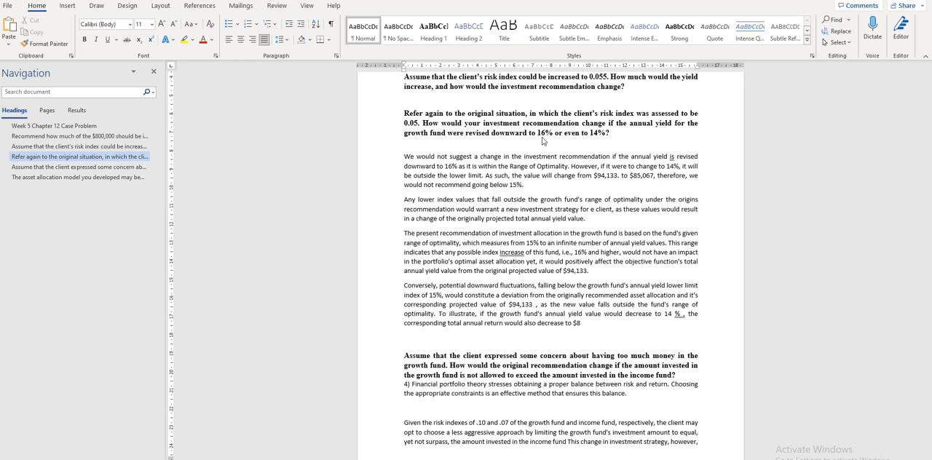
{"action": "mouse_move", "coordinate": [558, 154]}
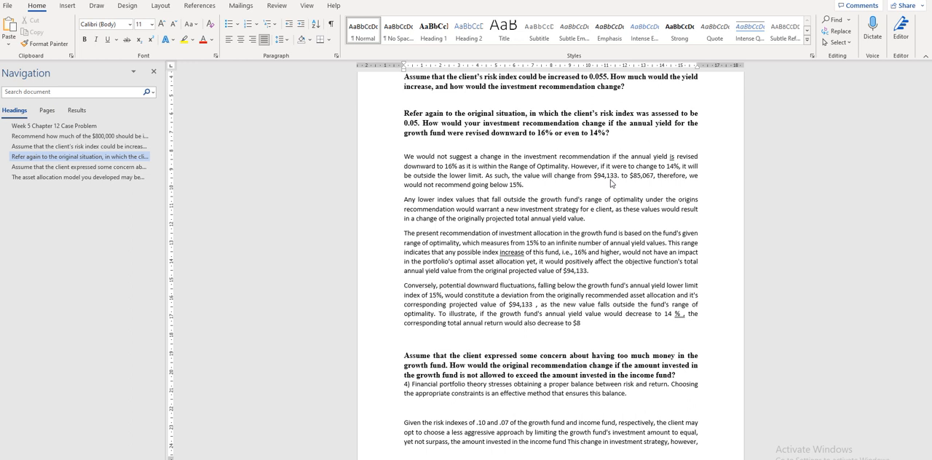
{"action": "mouse_move", "coordinate": [610, 185]}
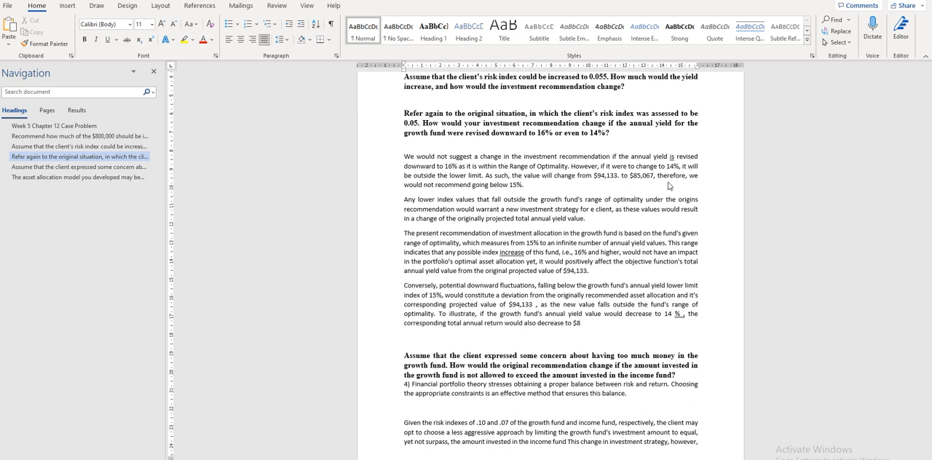
{"action": "mouse_move", "coordinate": [684, 190]}
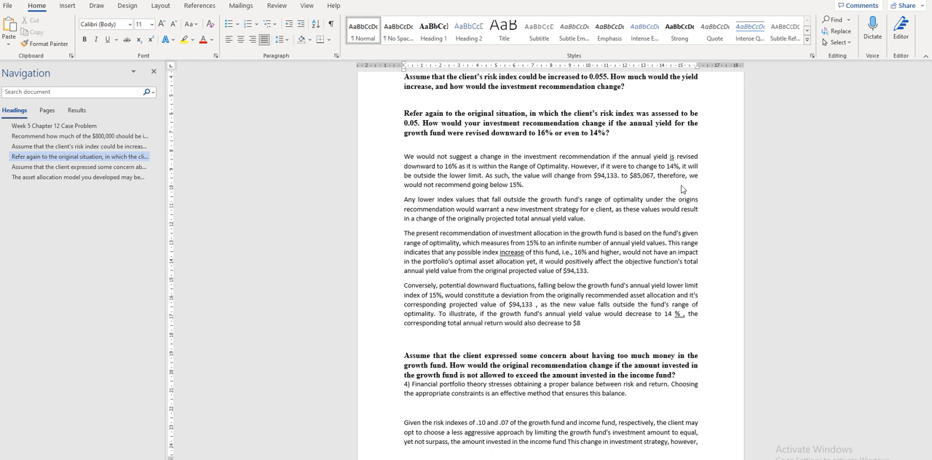
{"action": "mouse_move", "coordinate": [682, 182]}
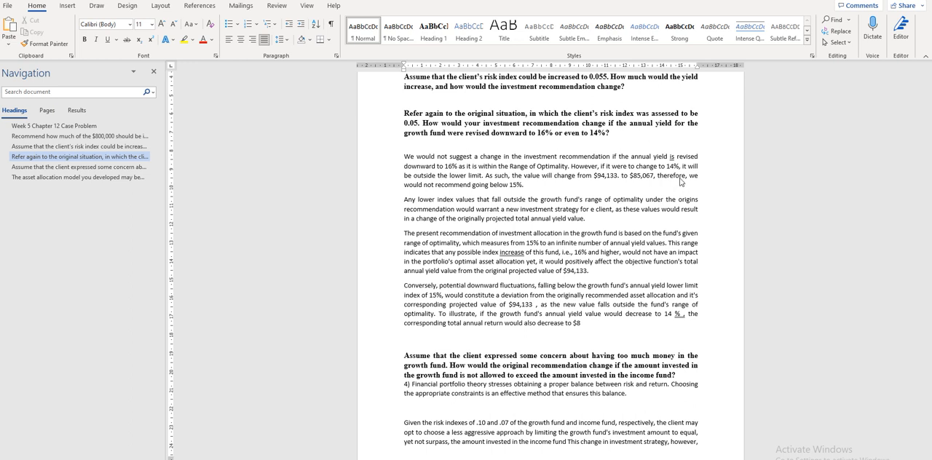
{"action": "mouse_move", "coordinate": [673, 193]}
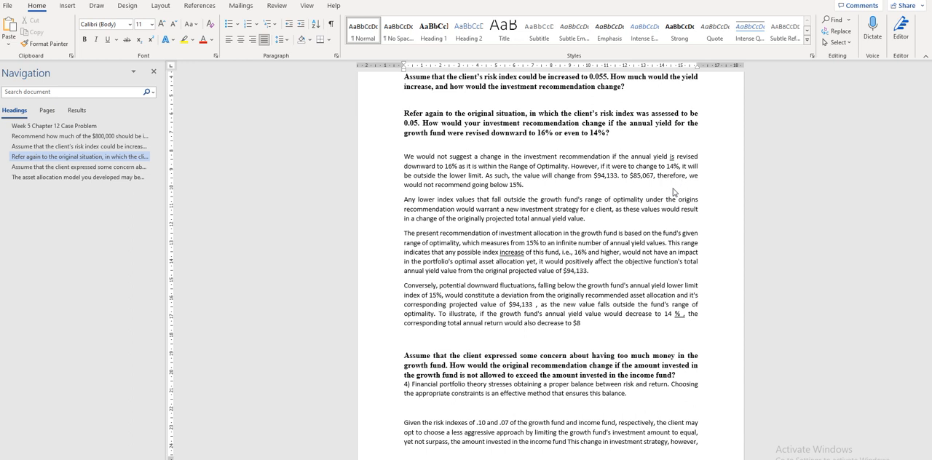
{"action": "mouse_move", "coordinate": [660, 192]}
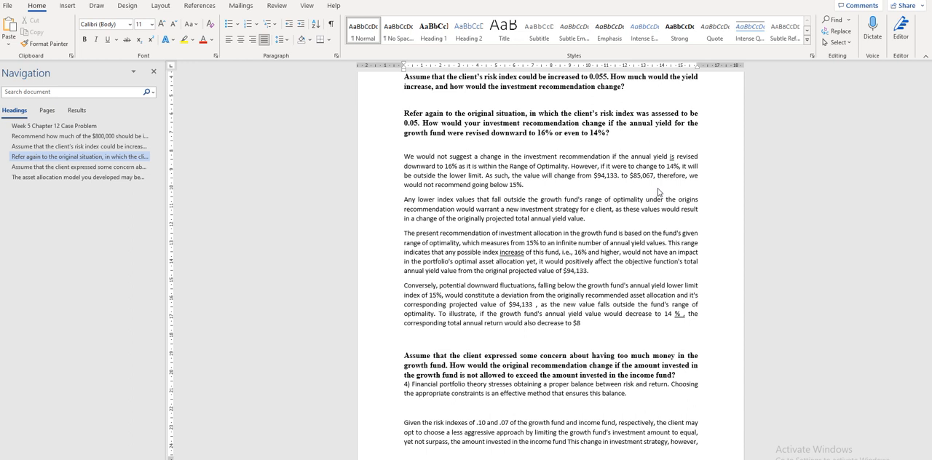
{"action": "mouse_move", "coordinate": [554, 185]}
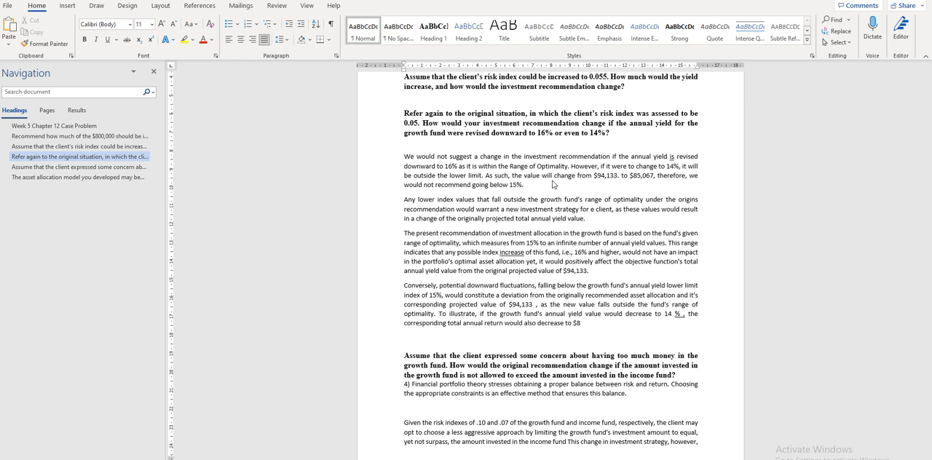
{"action": "mouse_move", "coordinate": [562, 214]}
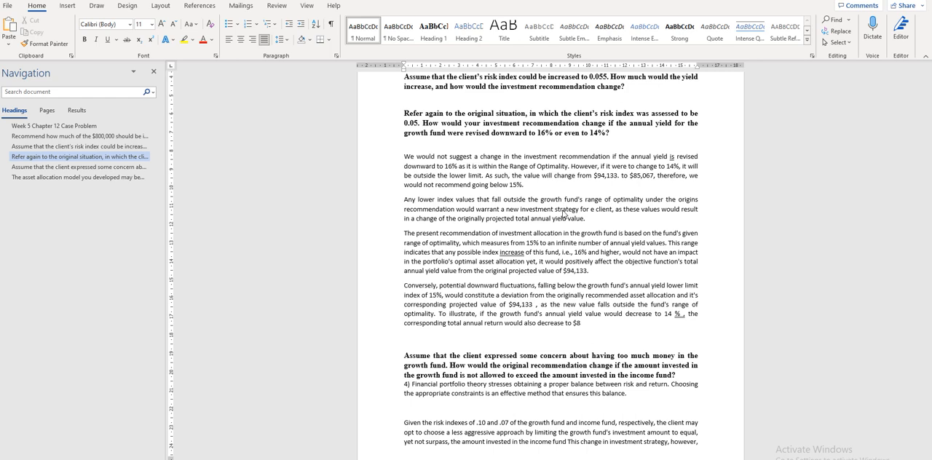
Scroll down to the answers about the growth fund yield dropping to 16% or 14%.
{"action": "scroll", "scroll_direction": "down", "scroll_amount": 3}
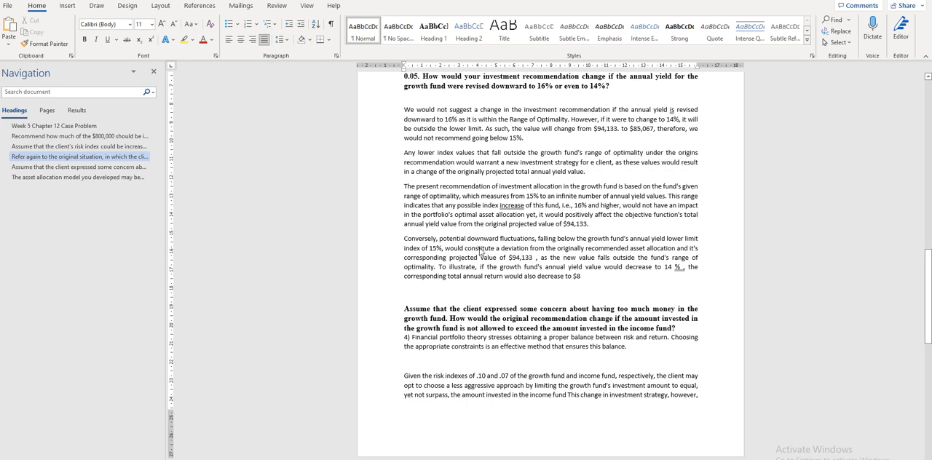
{"action": "mouse_move", "coordinate": [481, 251]}
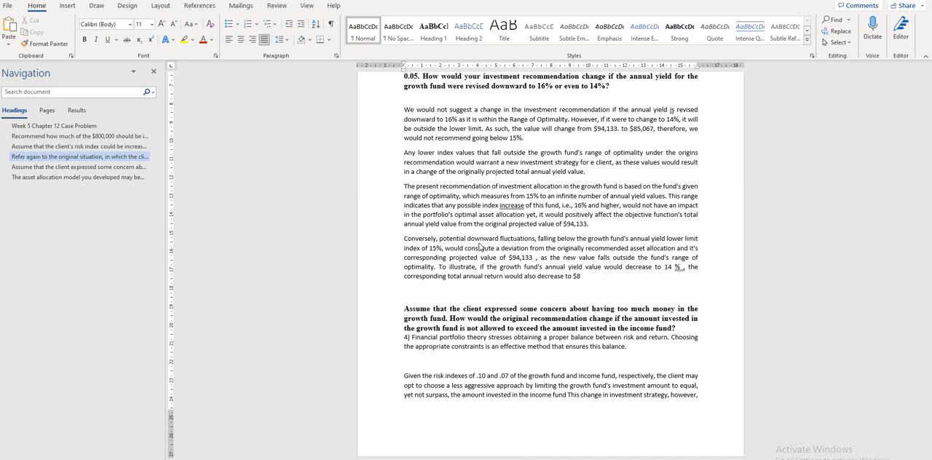
{"action": "mouse_move", "coordinate": [472, 259]}
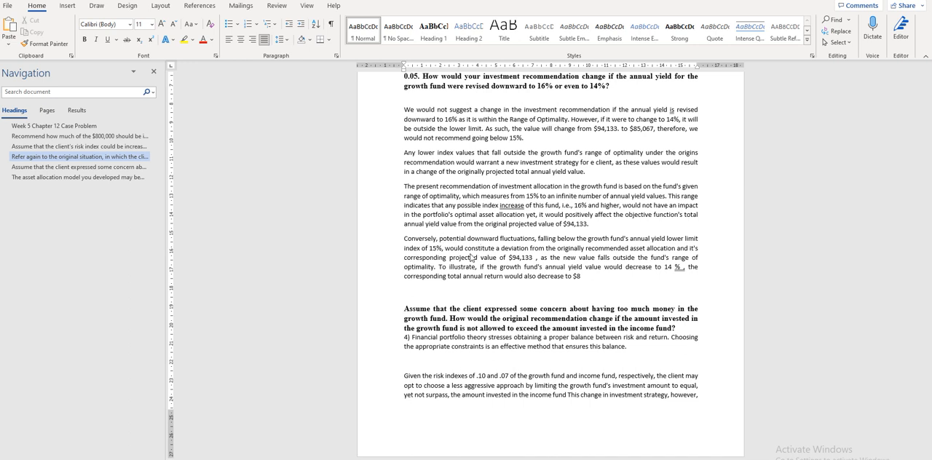
{"action": "mouse_move", "coordinate": [481, 257]}
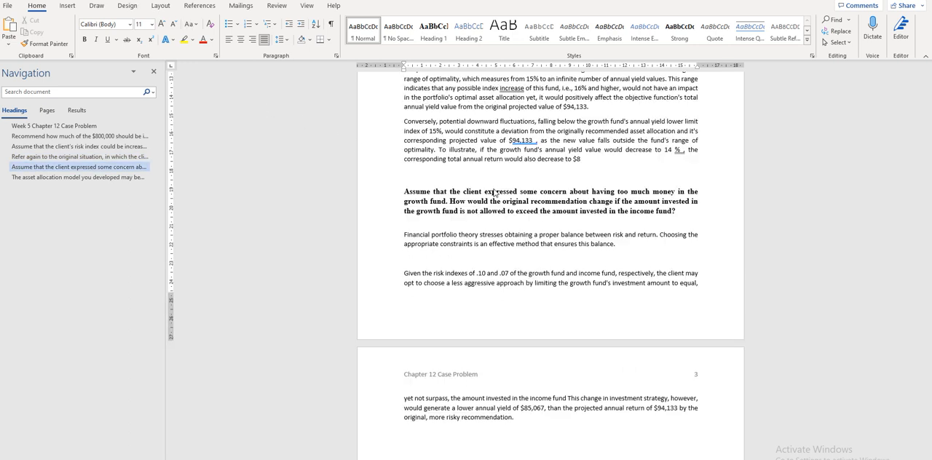
{"action": "mouse_move", "coordinate": [495, 199]}
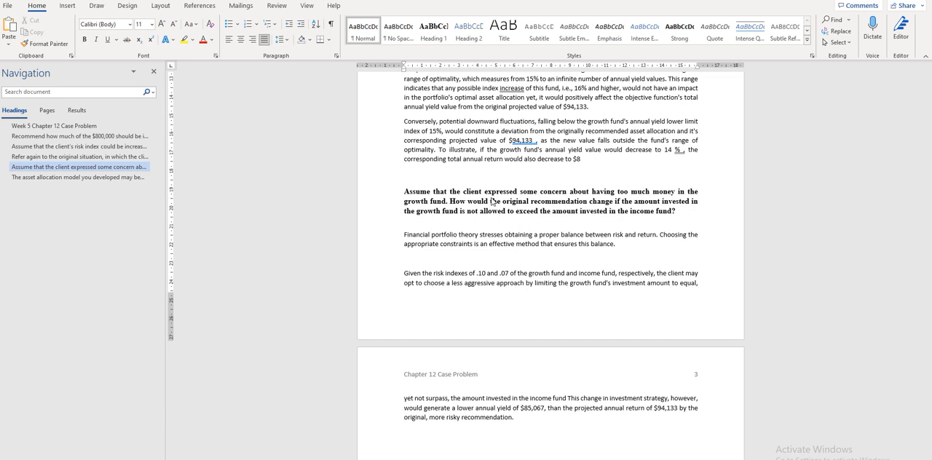
{"action": "mouse_move", "coordinate": [511, 408]}
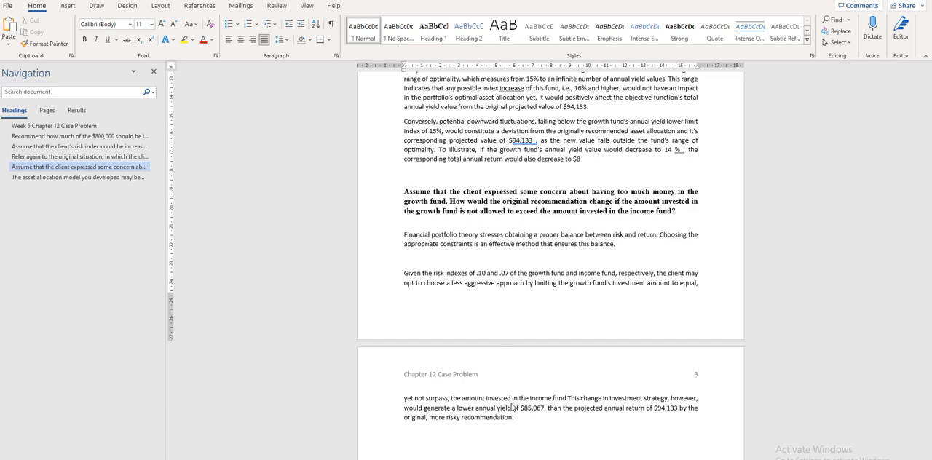
{"action": "mouse_move", "coordinate": [495, 409]}
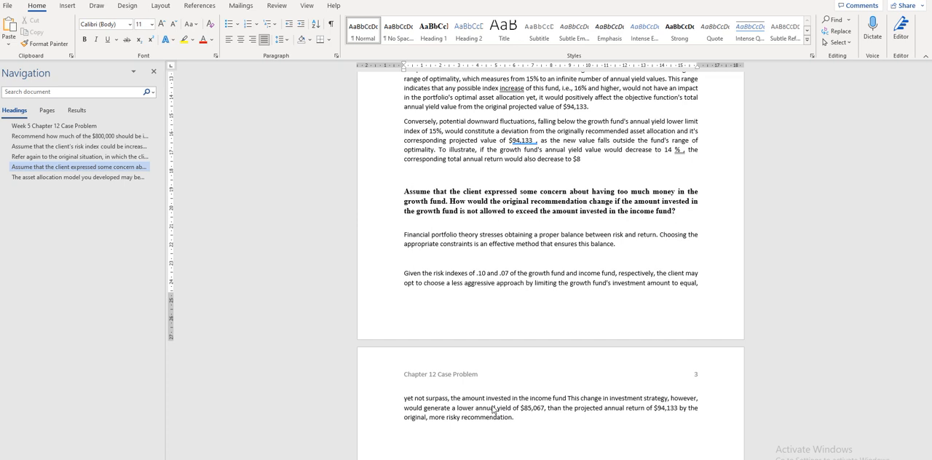
{"action": "mouse_move", "coordinate": [280, 59]}
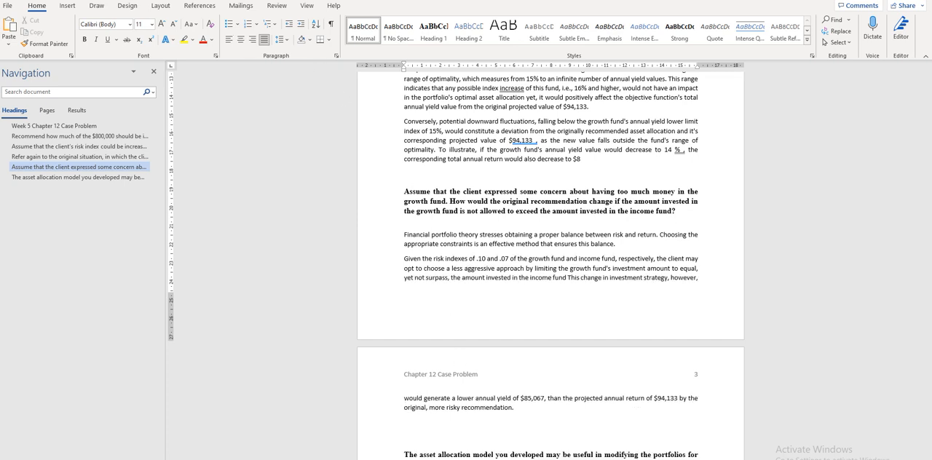
{"action": "mouse_move", "coordinate": [390, 195]}
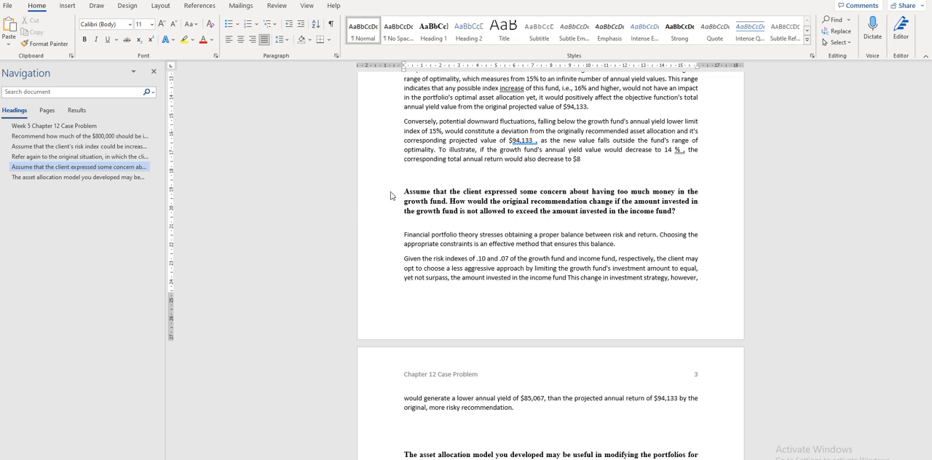
{"action": "mouse_move", "coordinate": [560, 254]}
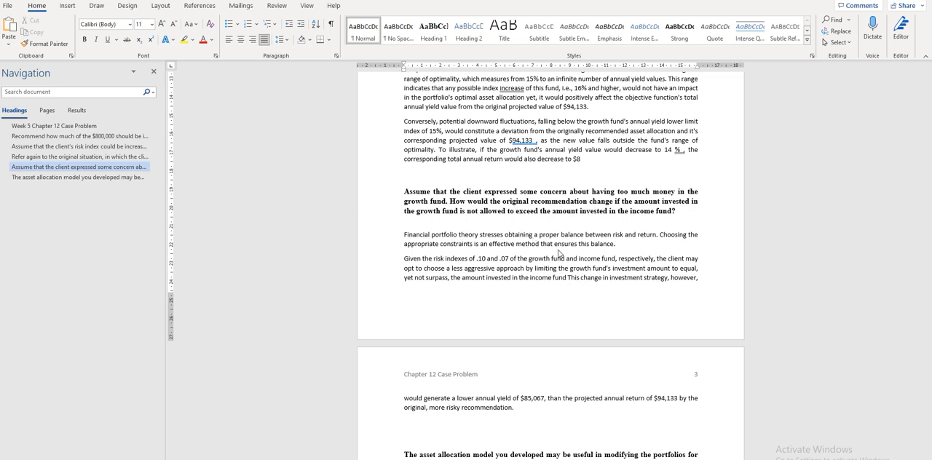
{"action": "mouse_move", "coordinate": [551, 267]}
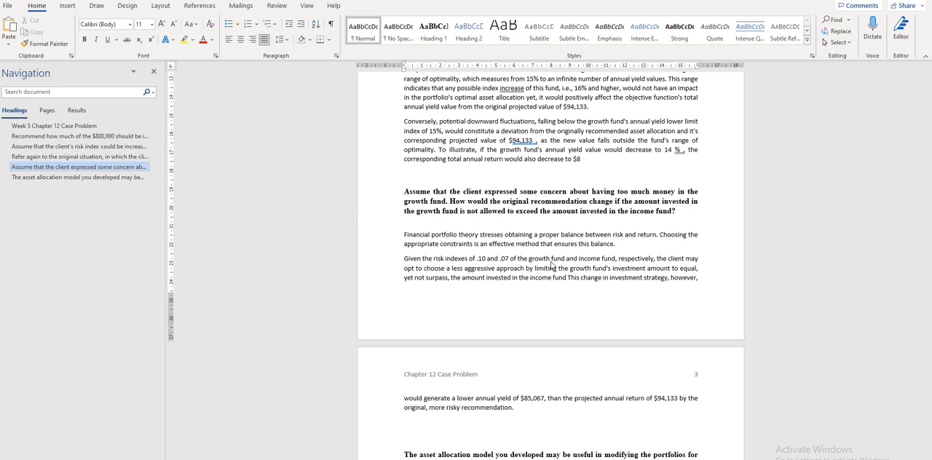
{"action": "mouse_move", "coordinate": [583, 335]}
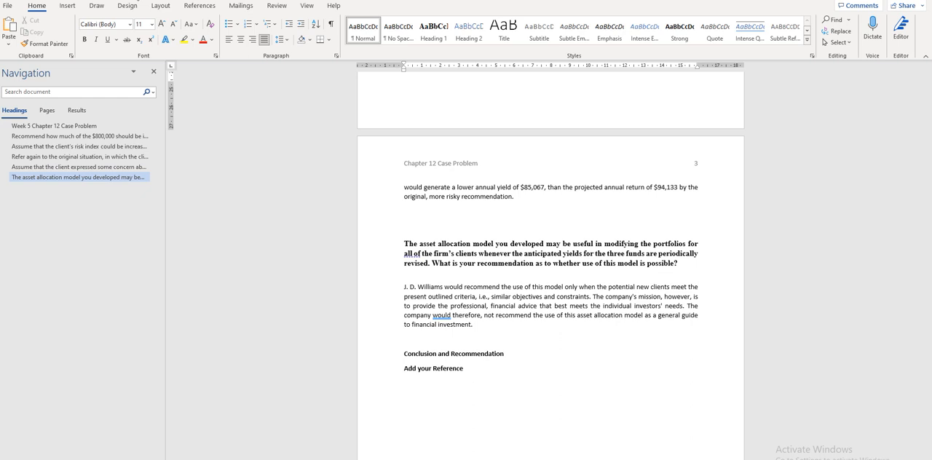
{"action": "mouse_move", "coordinate": [610, 255]}
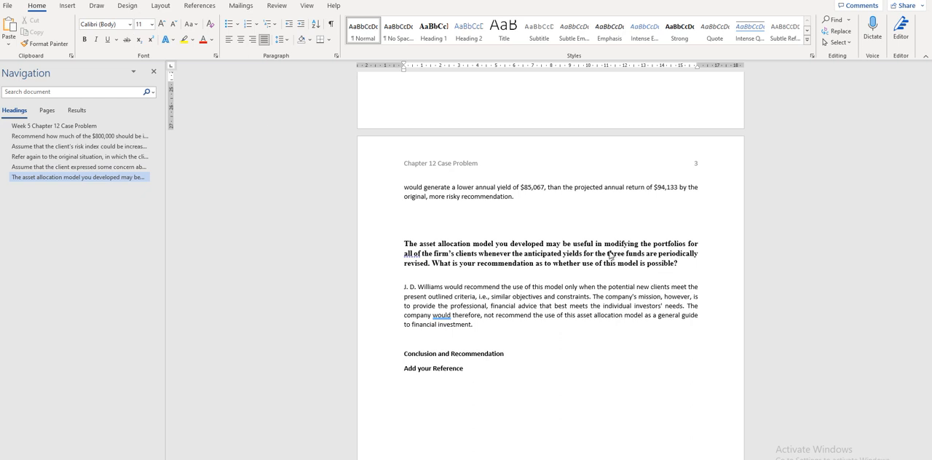
{"action": "mouse_move", "coordinate": [611, 257]}
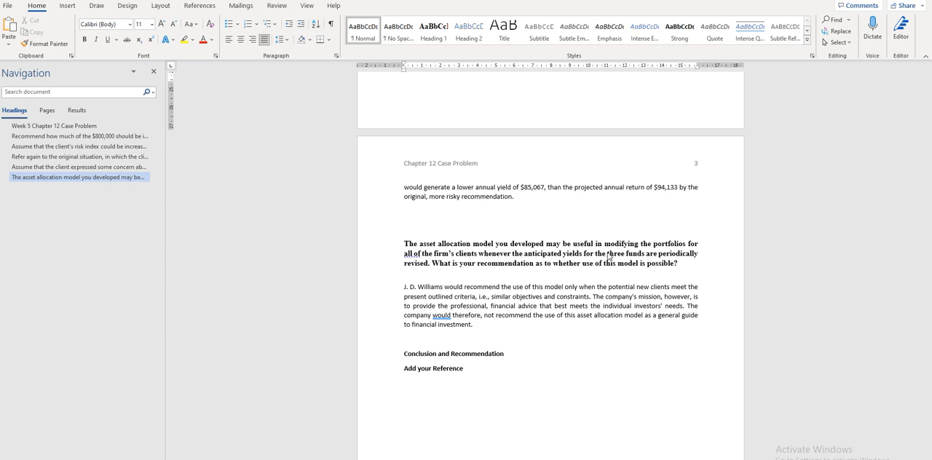
{"action": "mouse_move", "coordinate": [607, 256]}
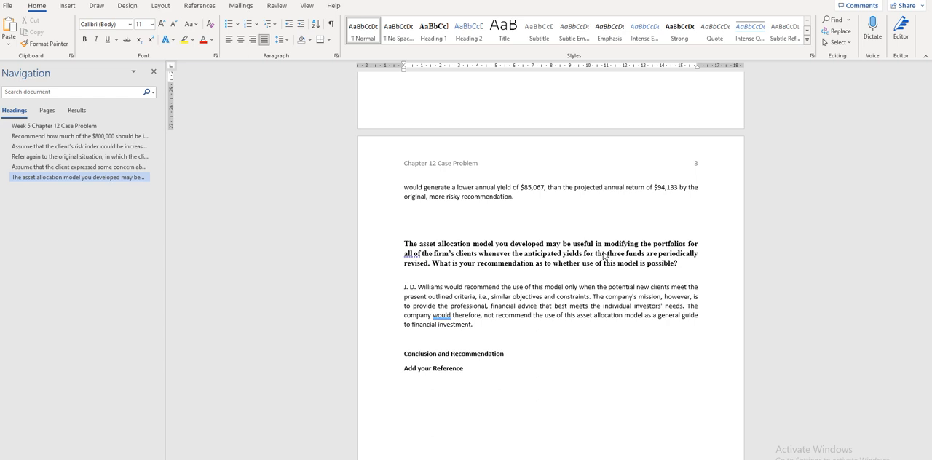
{"action": "mouse_move", "coordinate": [441, 376]}
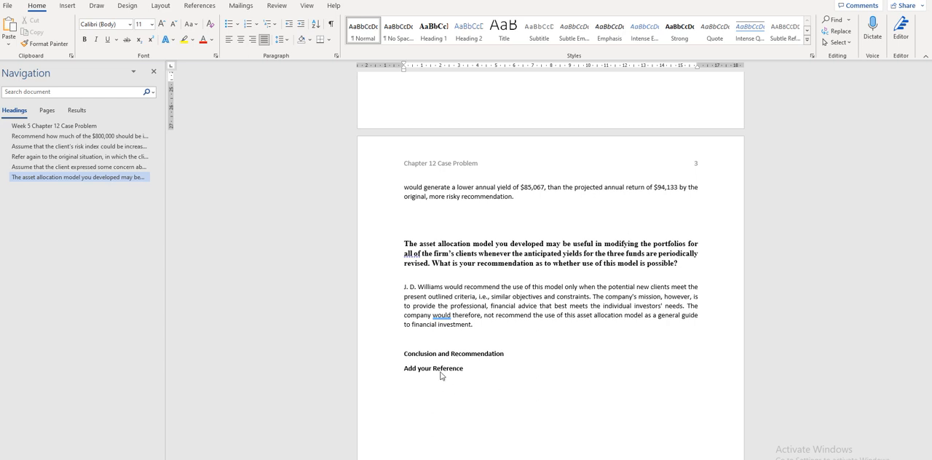
Select the whole 'Add your Reference' placeholder line beneath the conclusion heading.
{"action": "double_click", "coordinate": [448, 369]}
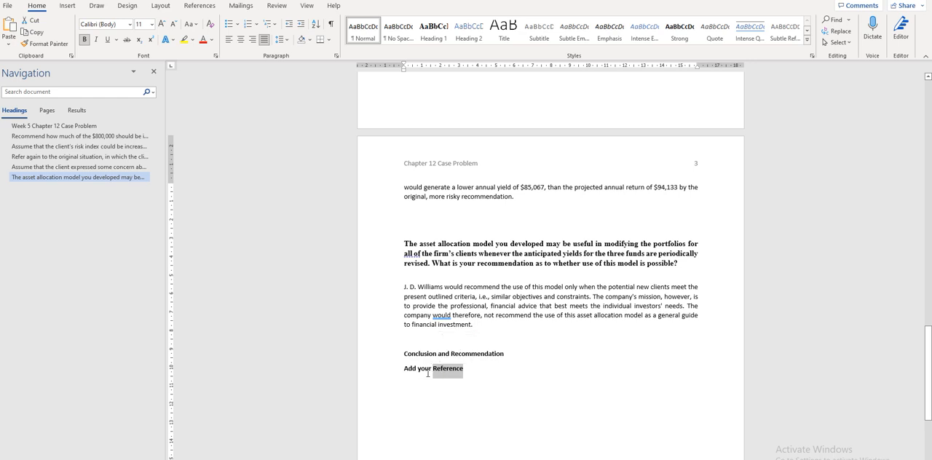
{"action": "double_click", "coordinate": [447, 368]}
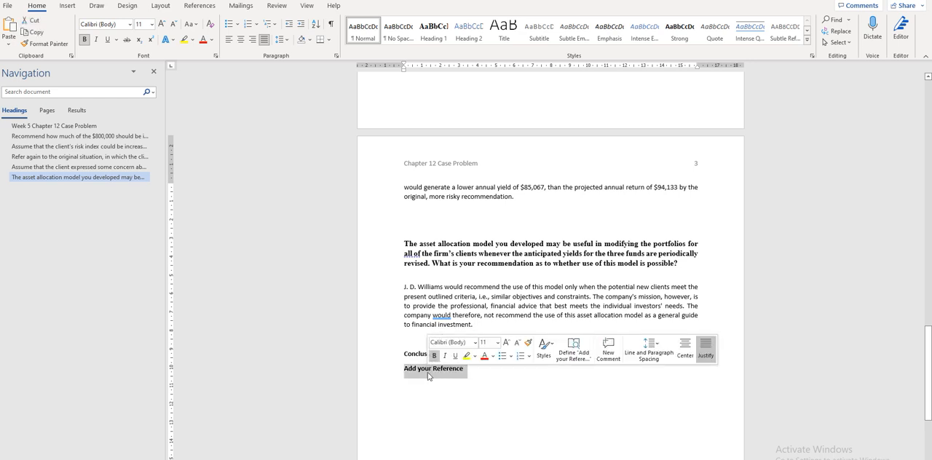